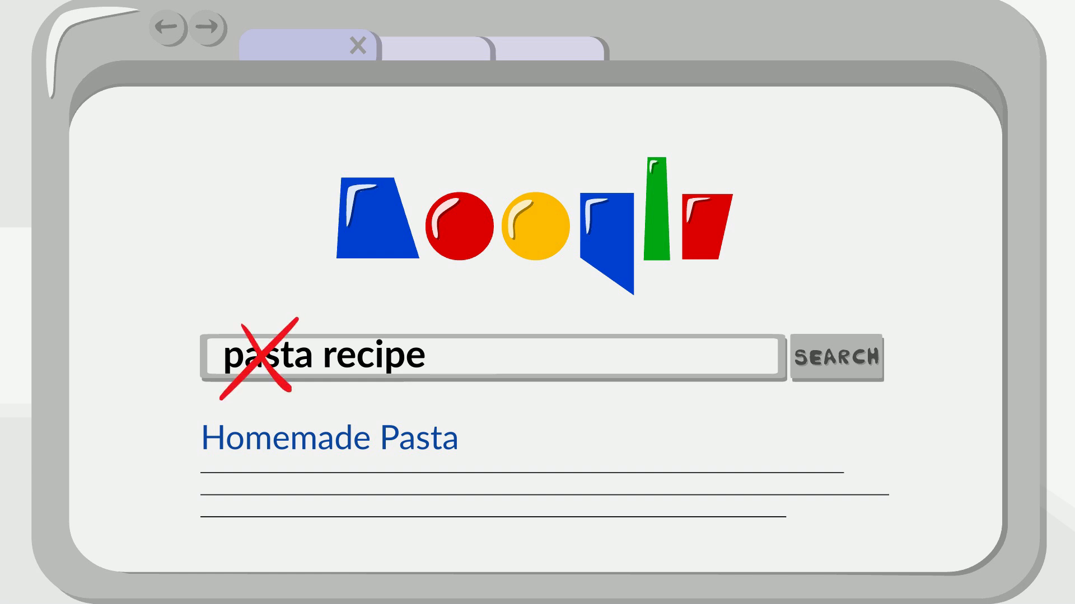
Replace 'lasagne recipe' with a 'mental health' query and run it, returning 5,000 results.
{"action": "type", "text": "lasagne recipe"}
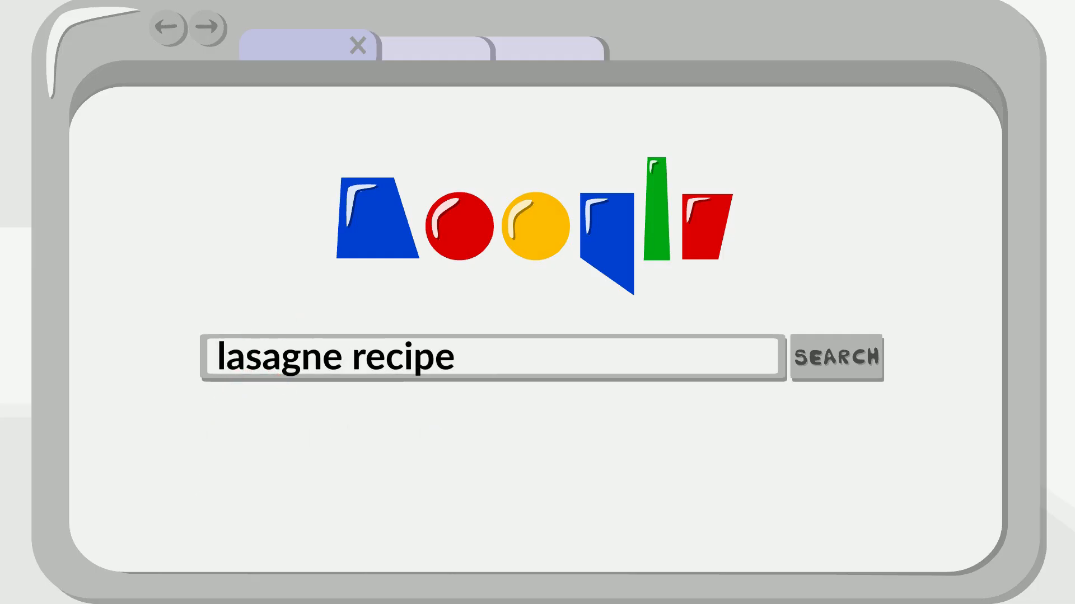
{"action": "left_click", "coordinate": [837, 357]}
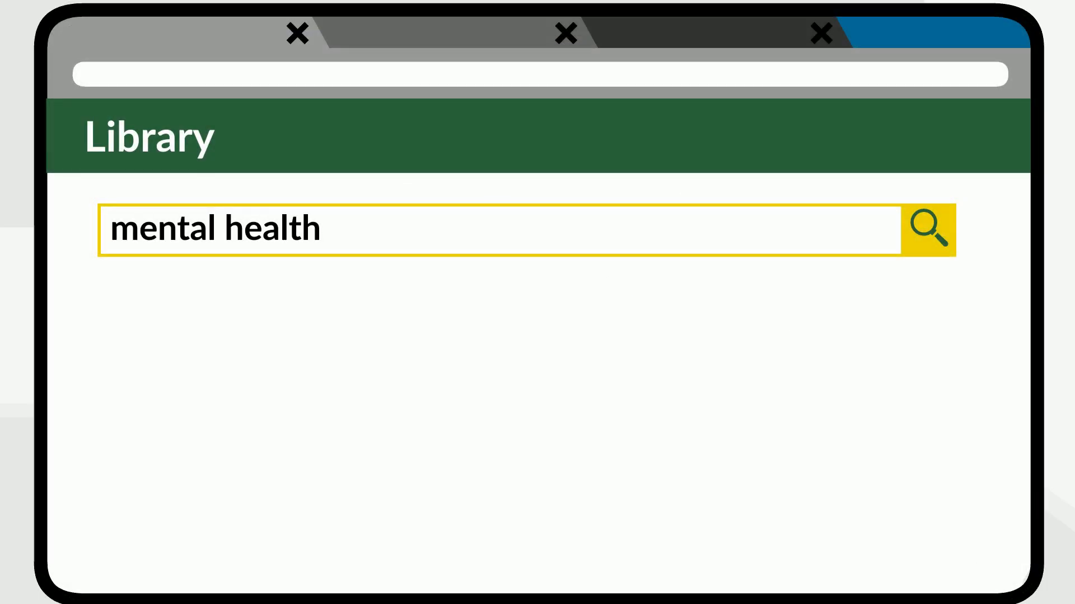
{"action": "left_click", "coordinate": [928, 229]}
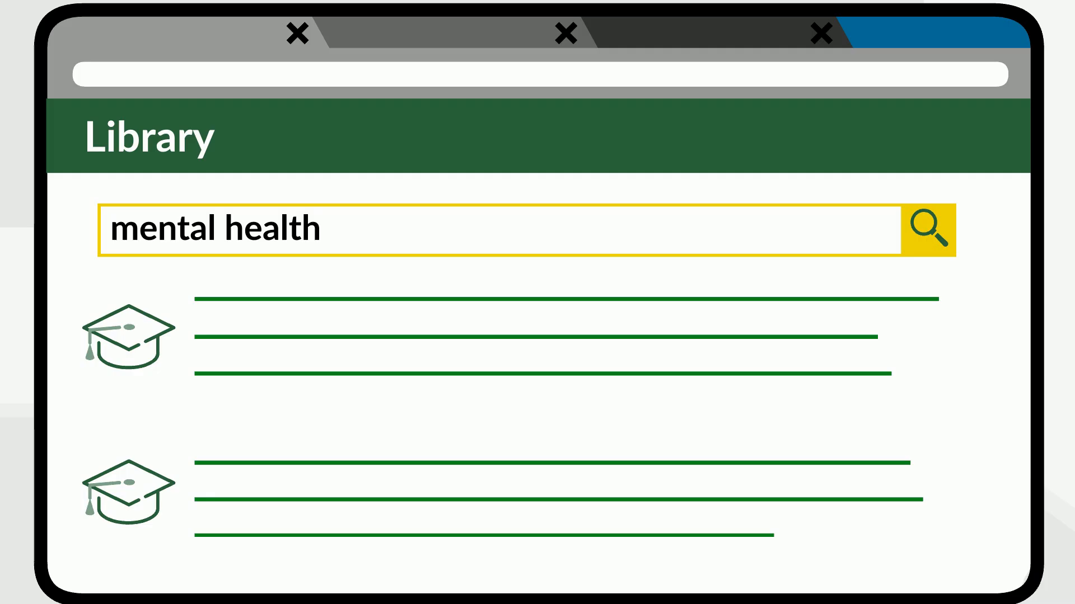
{"action": "left_click", "coordinate": [926, 229]}
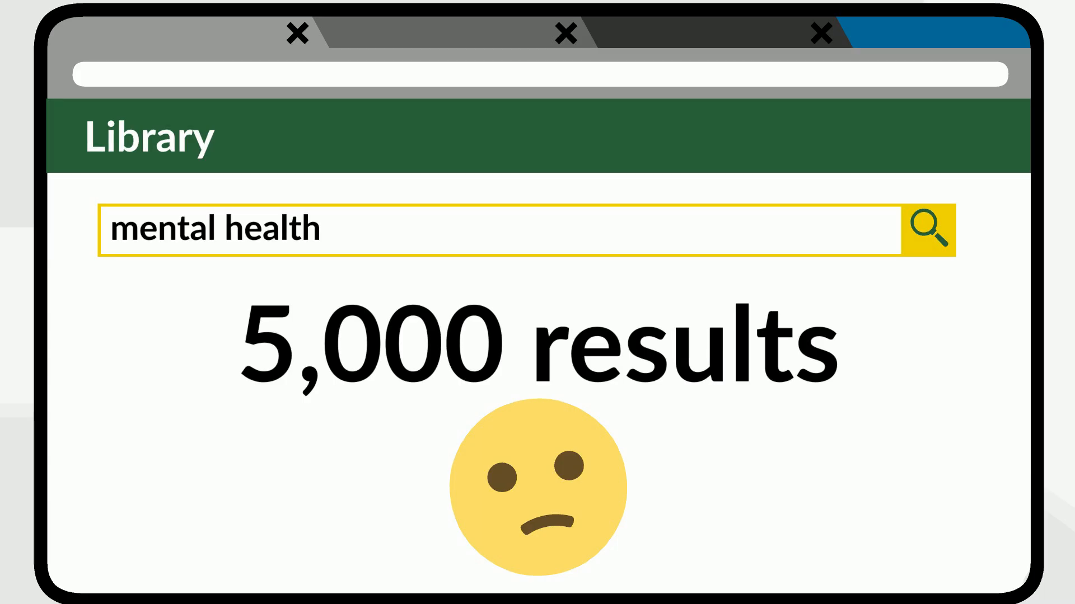
Extend the query with 'OR wellness OR psychological health', then clear the search box.
{"action": "left_click", "coordinate": [929, 229]}
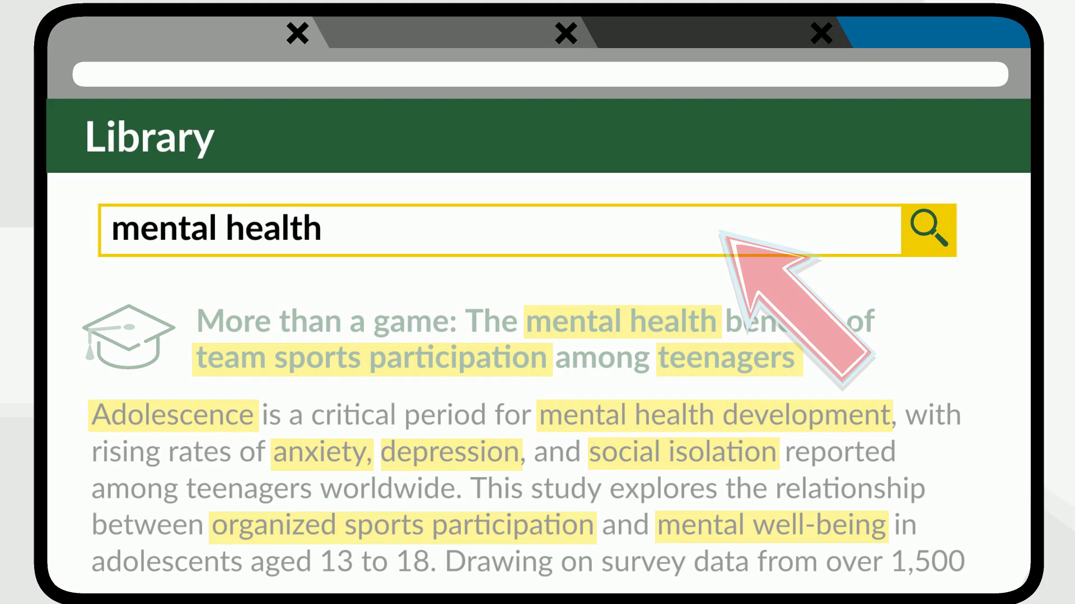
{"action": "left_click", "coordinate": [929, 230]}
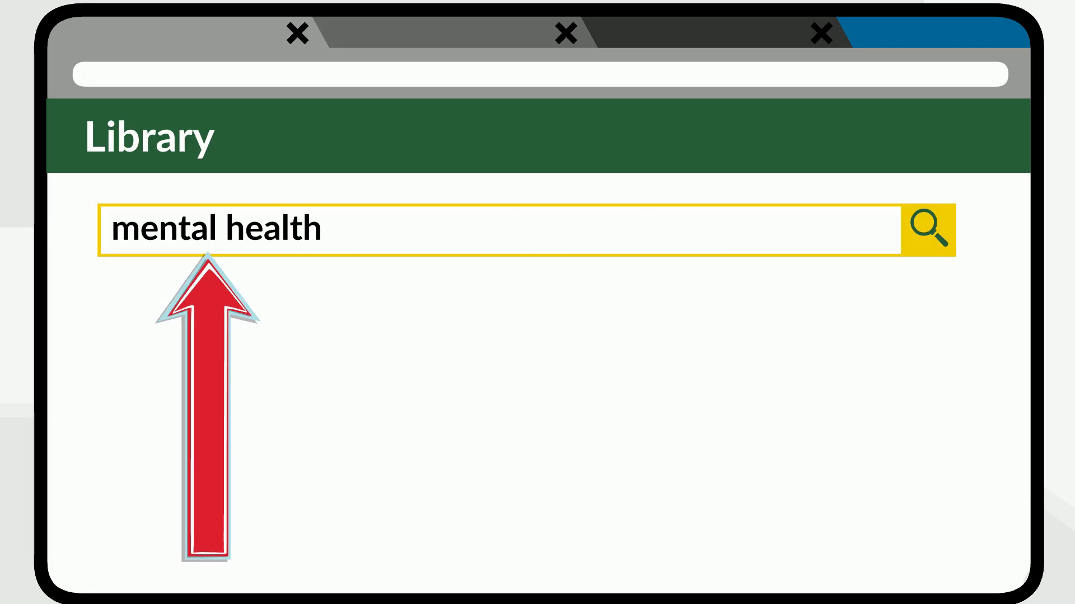
{"action": "type", "text": "OR wellness OR psychological health"}
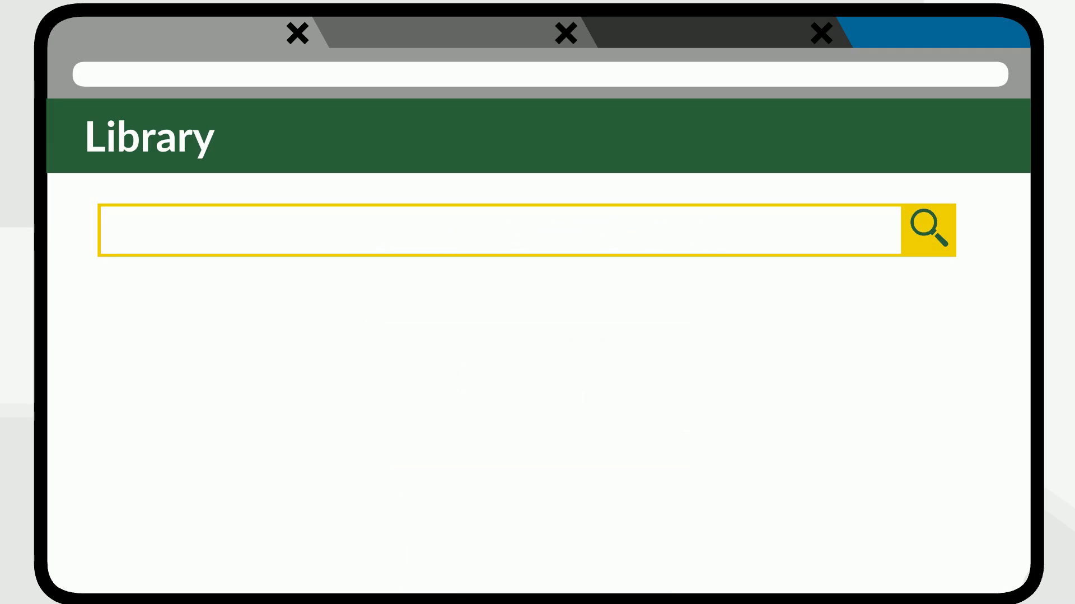
Search 'social media AND mental health', then rerun with social media quoted as a phrase.
{"action": "type", "text": "social media AND mental health"}
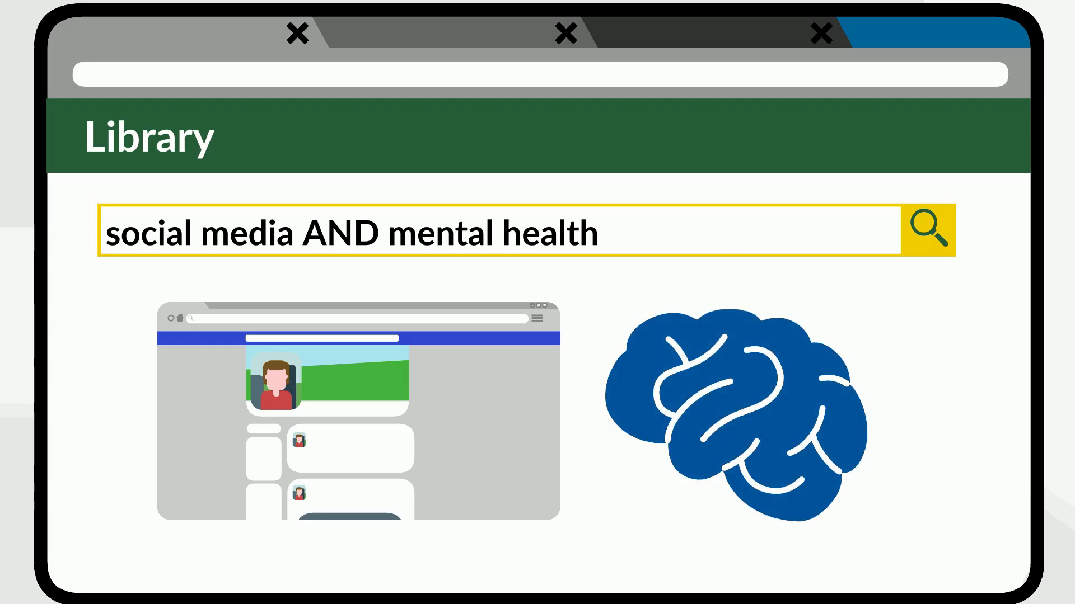
{"action": "left_click", "coordinate": [929, 229]}
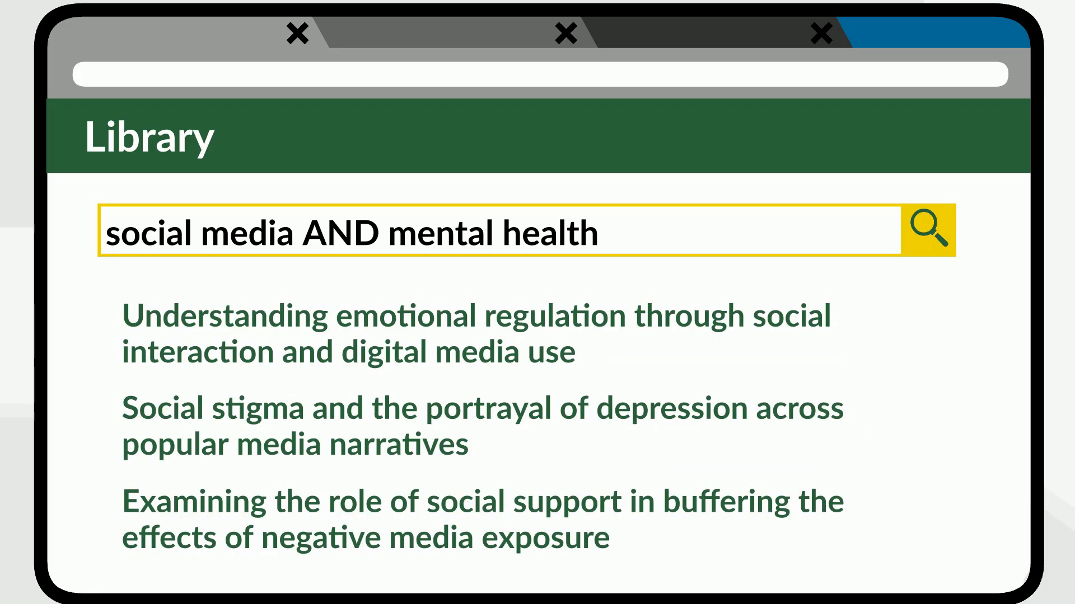
{"action": "left_click", "coordinate": [929, 229]}
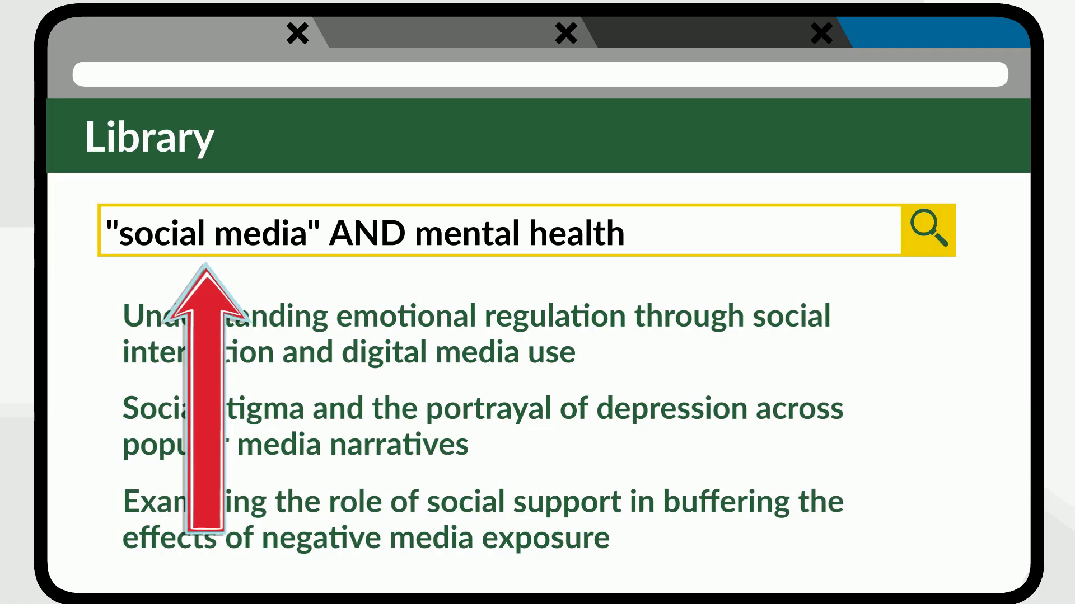
{"action": "left_click", "coordinate": [930, 229]}
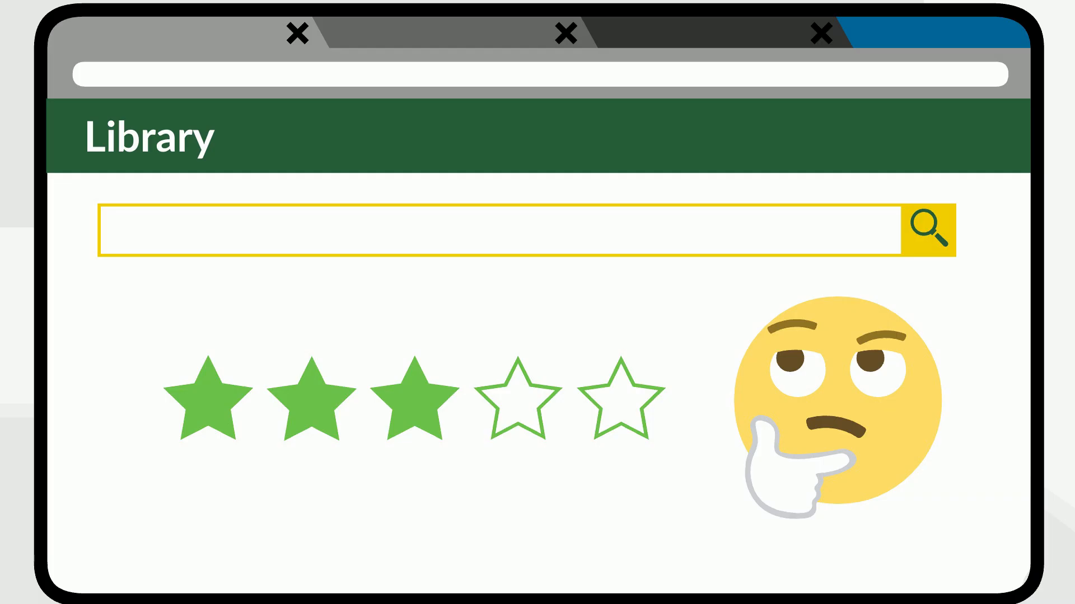
Search 'environmental impacts AND rooftop gardens AND Canada', finding a Toronto green roof study.
{"action": "type", "text": "environmental impacts AND rooftop gardens"}
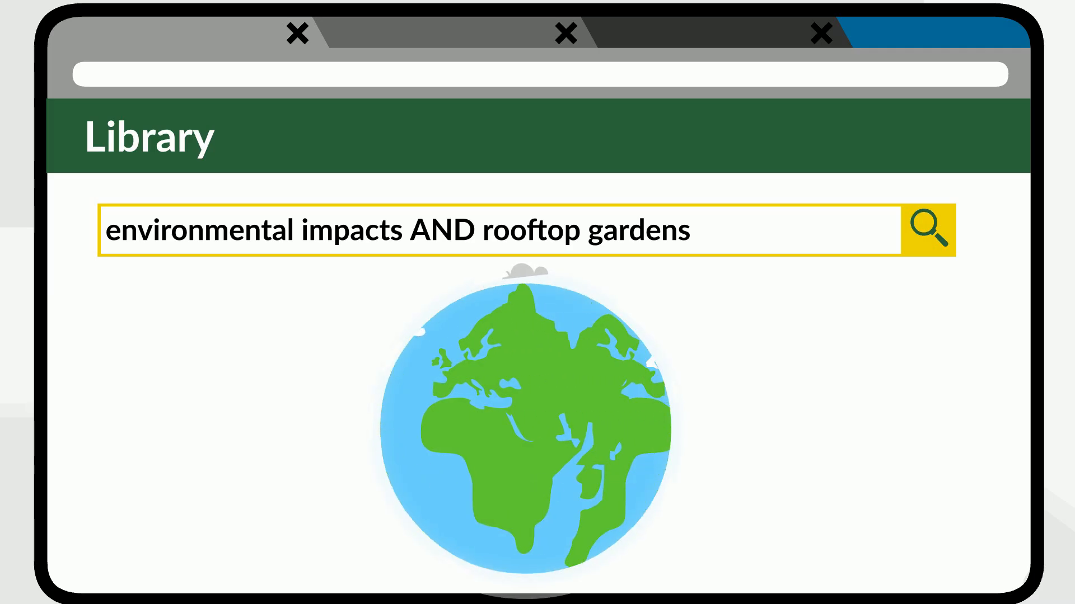
{"action": "type", "text": "AND Canada"}
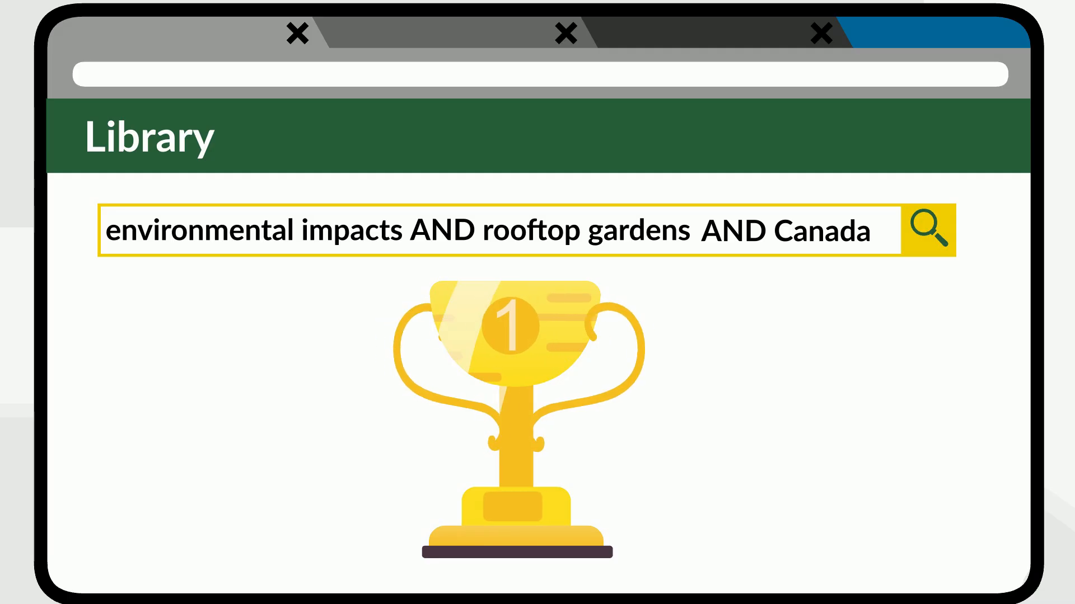
{"action": "left_click", "coordinate": [928, 229]}
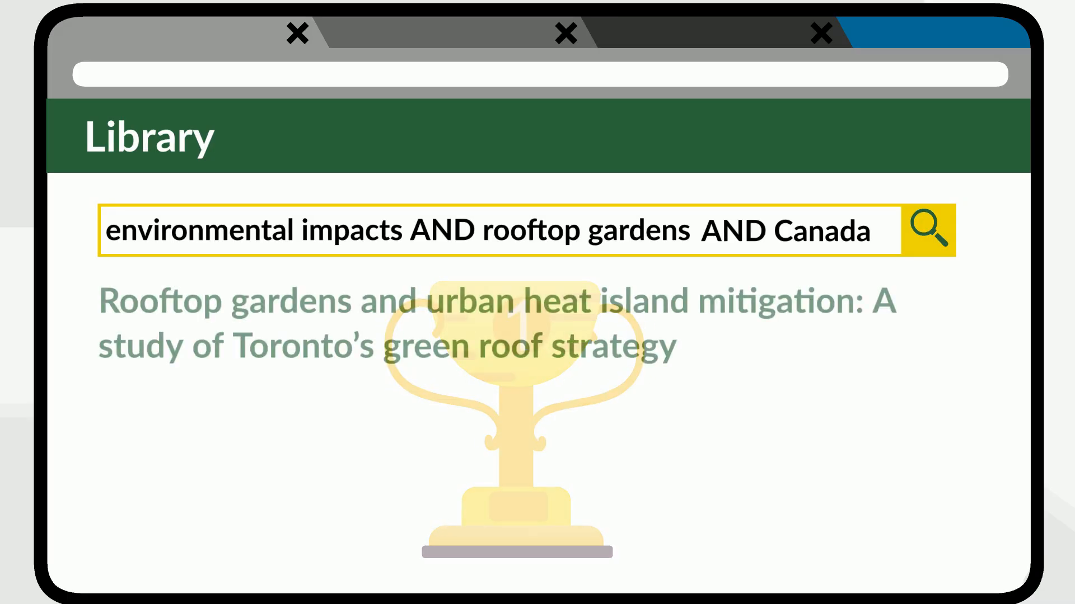